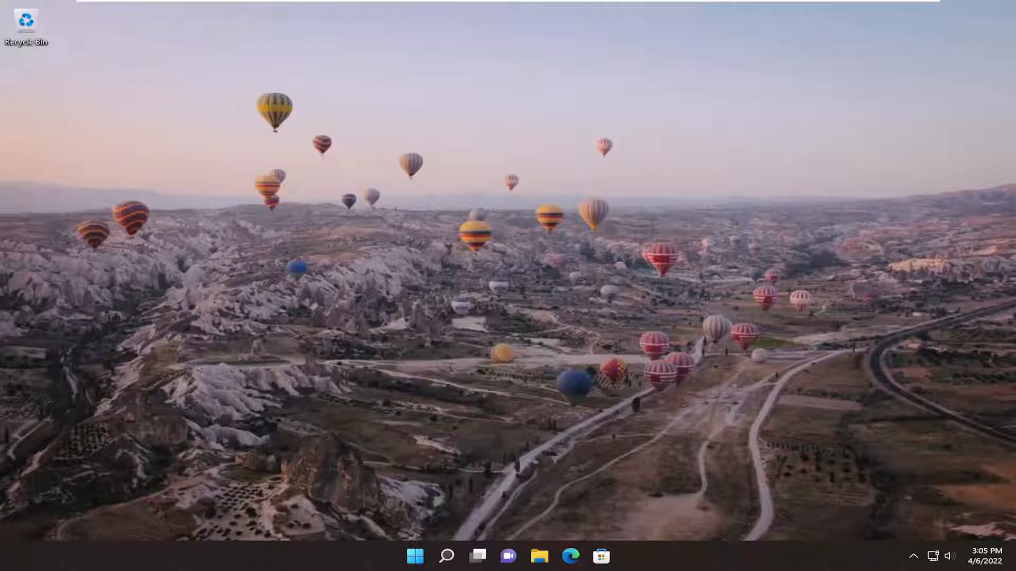
mouse_move(446, 556)
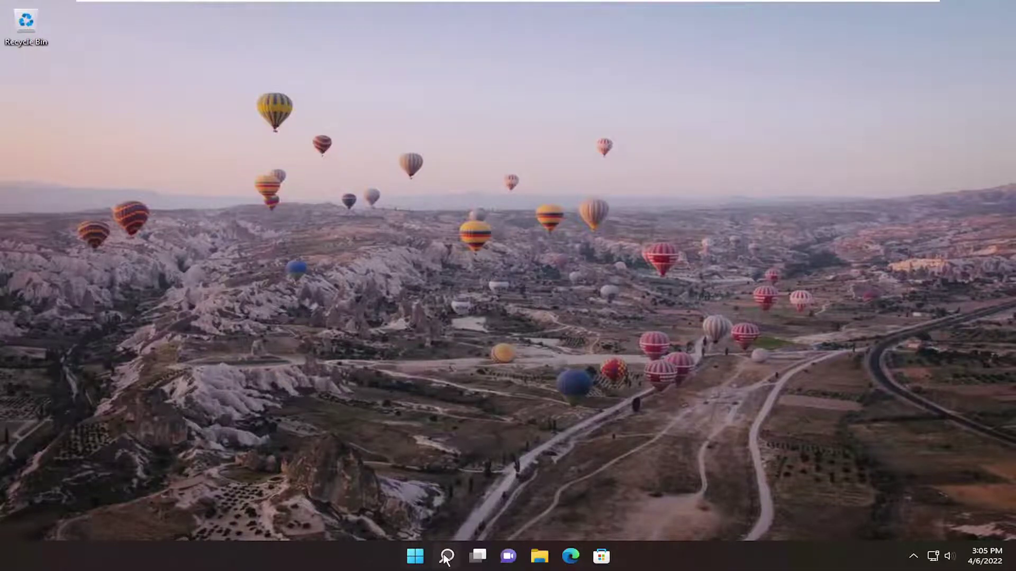
- Search for Settings, then navigate to Network & internet > Mobile hotspot
left_click(445, 556)
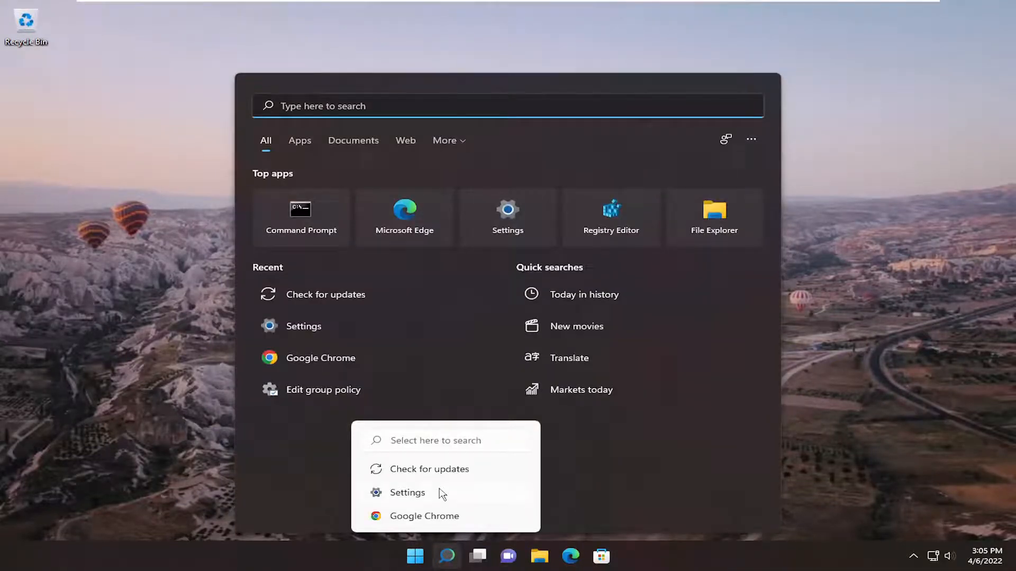
type("settings")
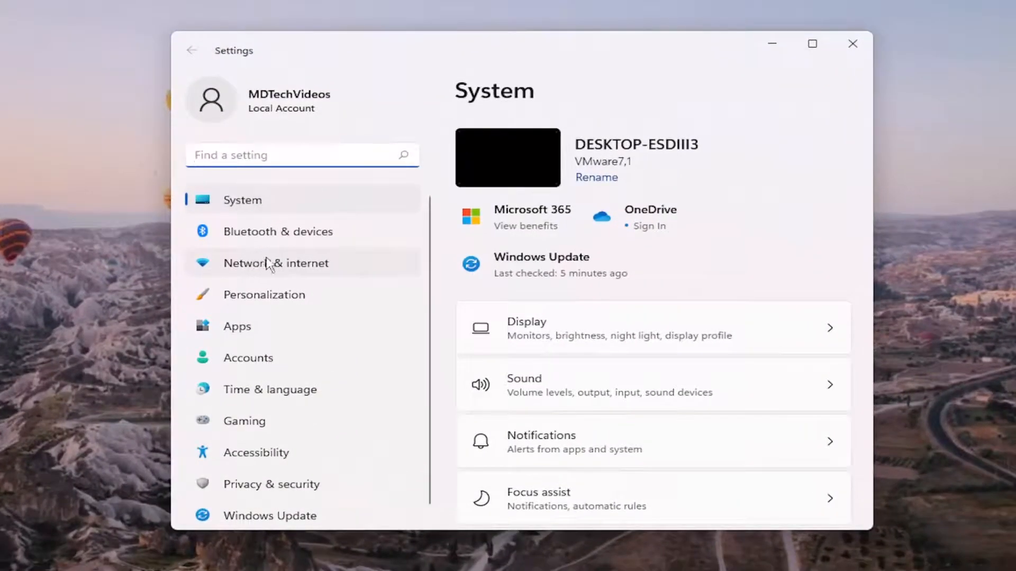
left_click(275, 263)
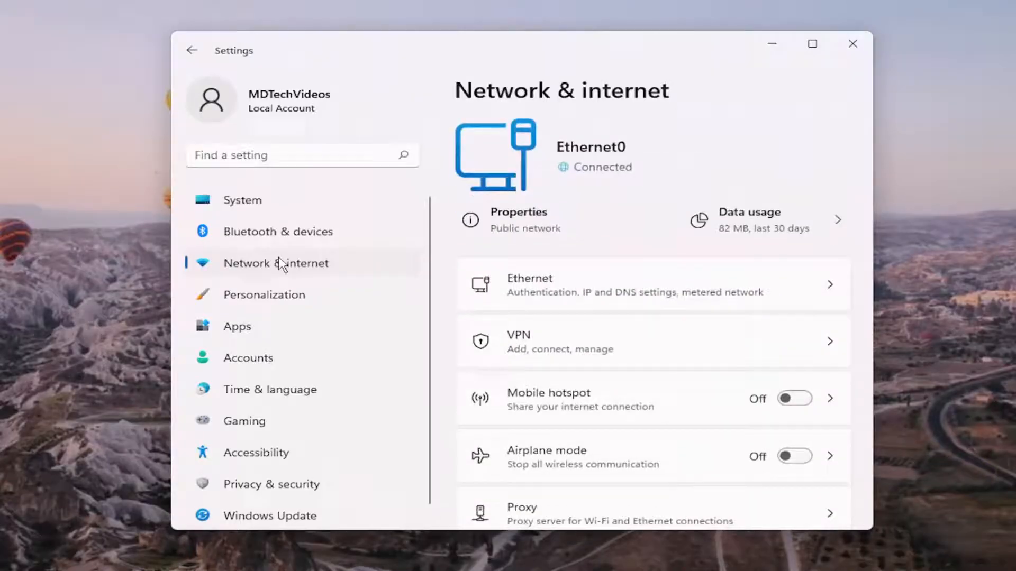
scroll("down", 3)
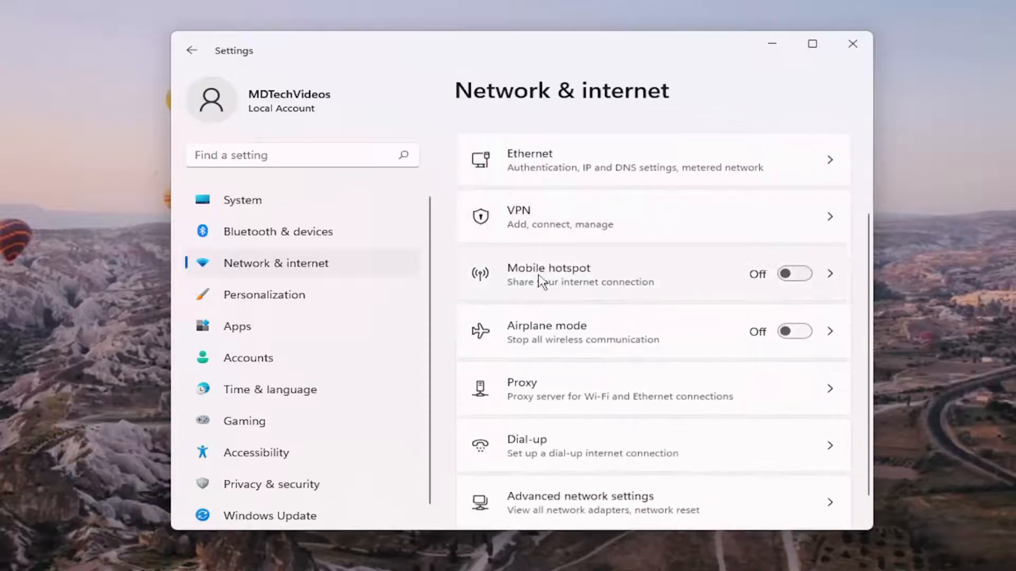
left_click(563, 274)
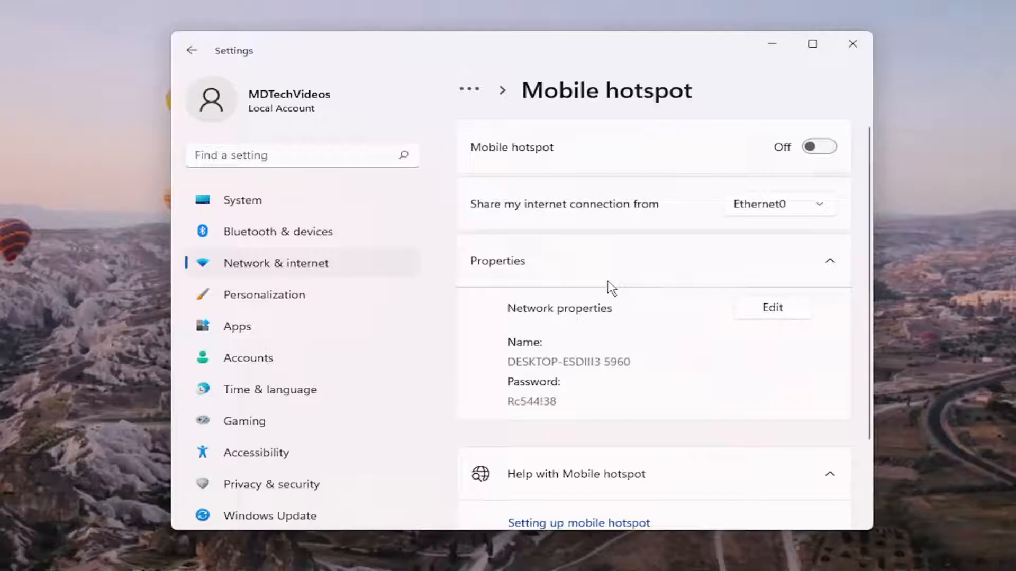
mouse_move(819, 147)
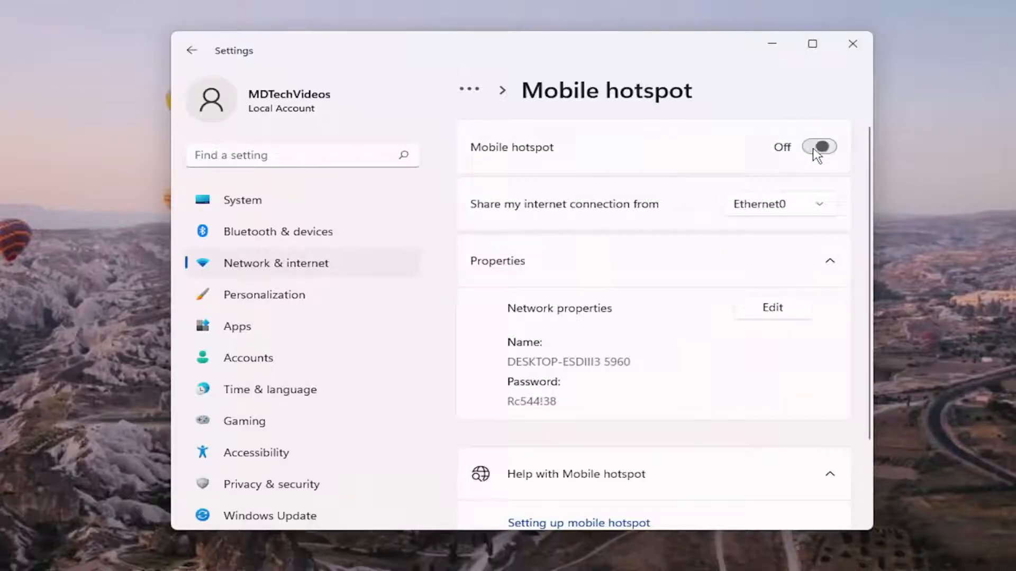
mouse_move(800, 158)
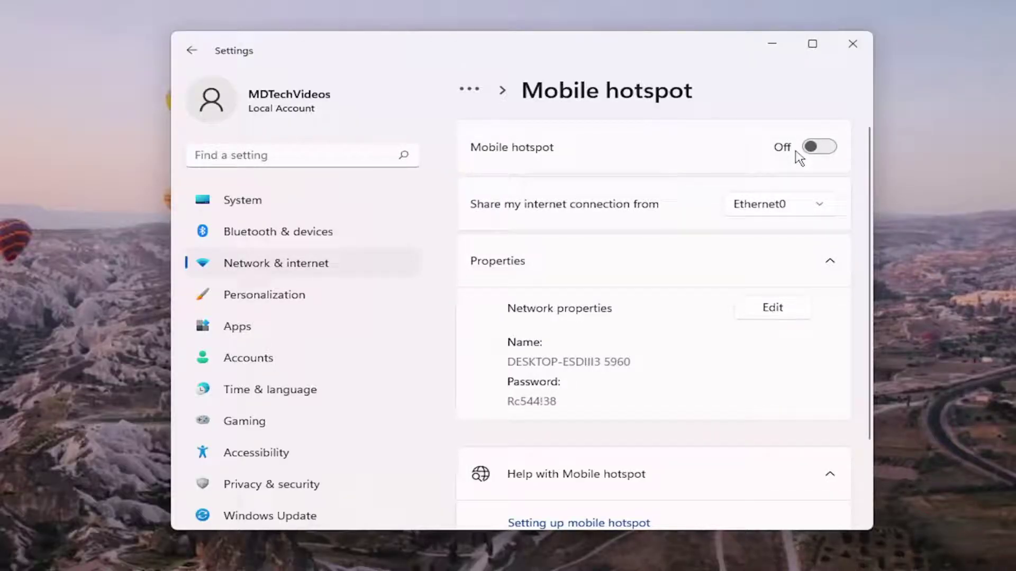
mouse_move(822, 158)
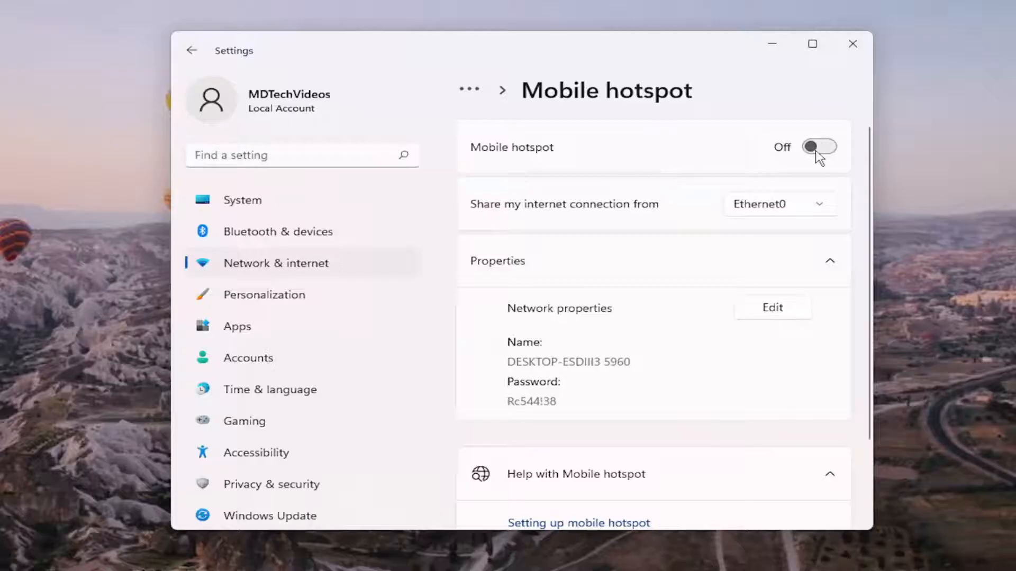
mouse_move(785, 153)
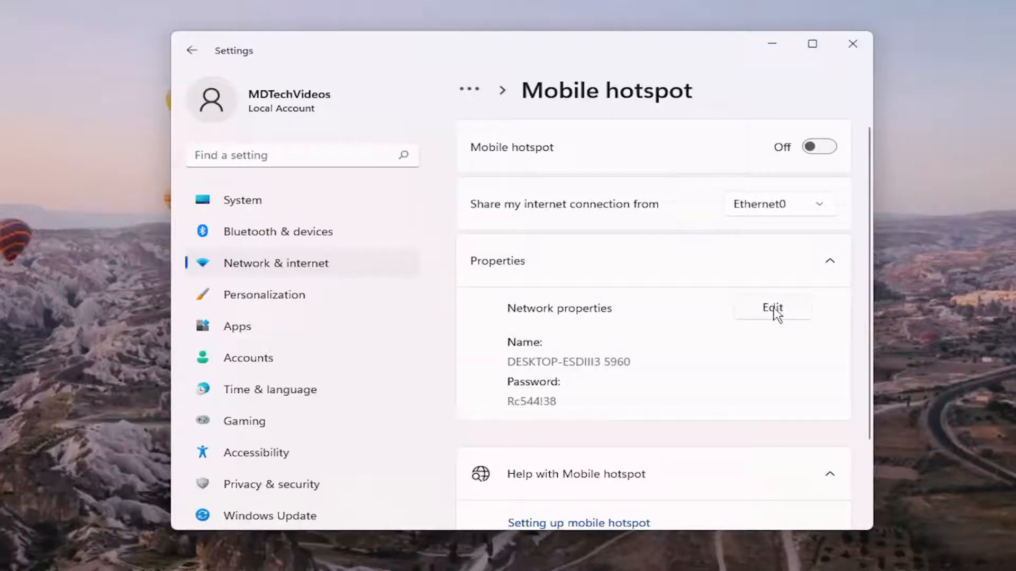
- Open the Edit network info dialog, then dismiss it without changing name or password
left_click(771, 307)
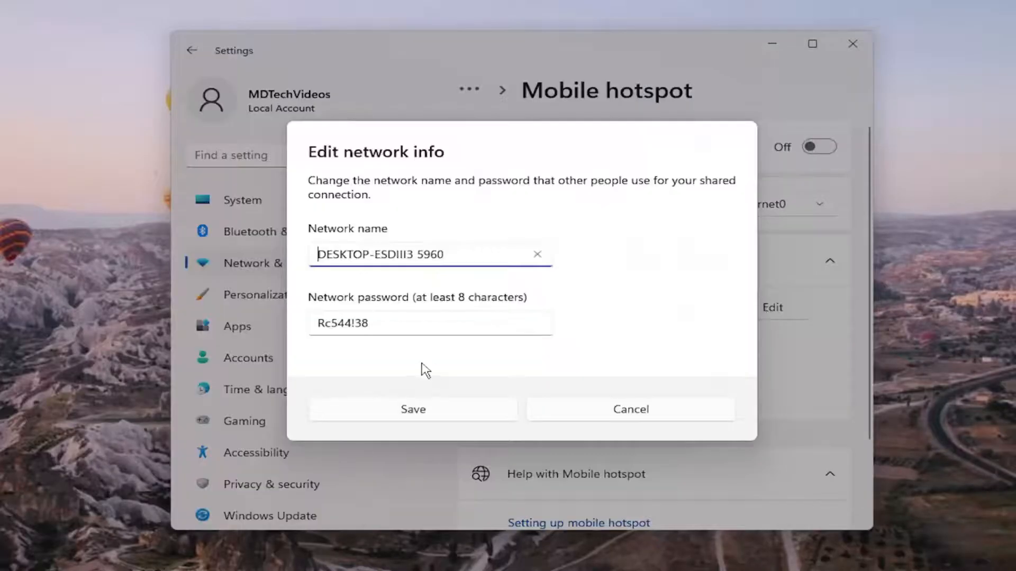
mouse_move(385, 304)
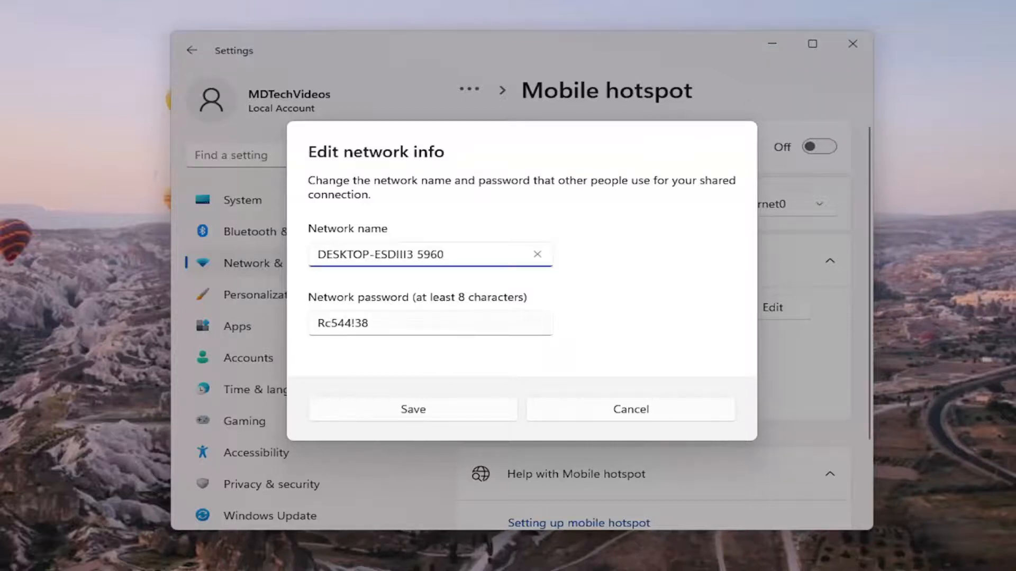
mouse_move(422, 344)
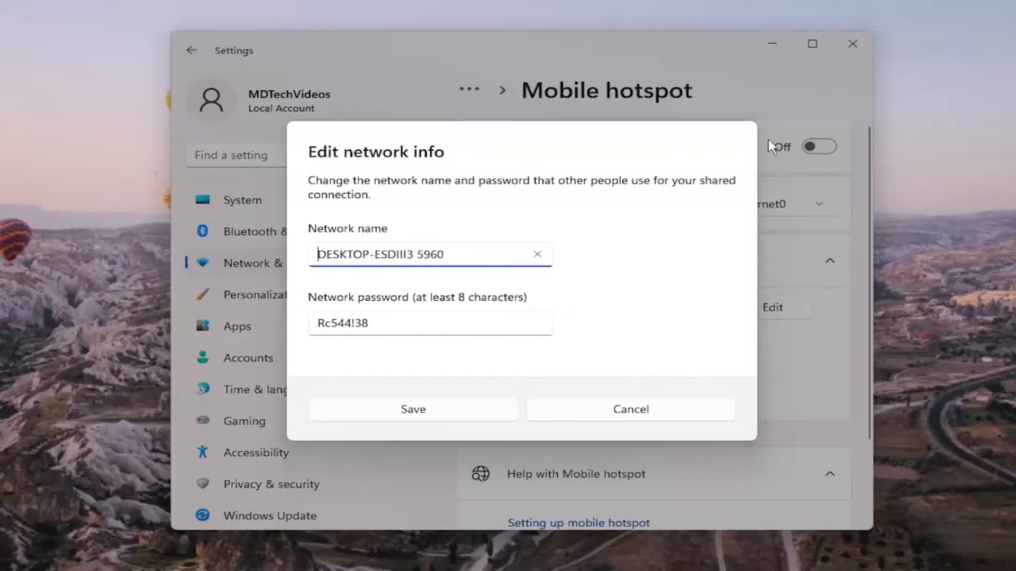
left_click(413, 409)
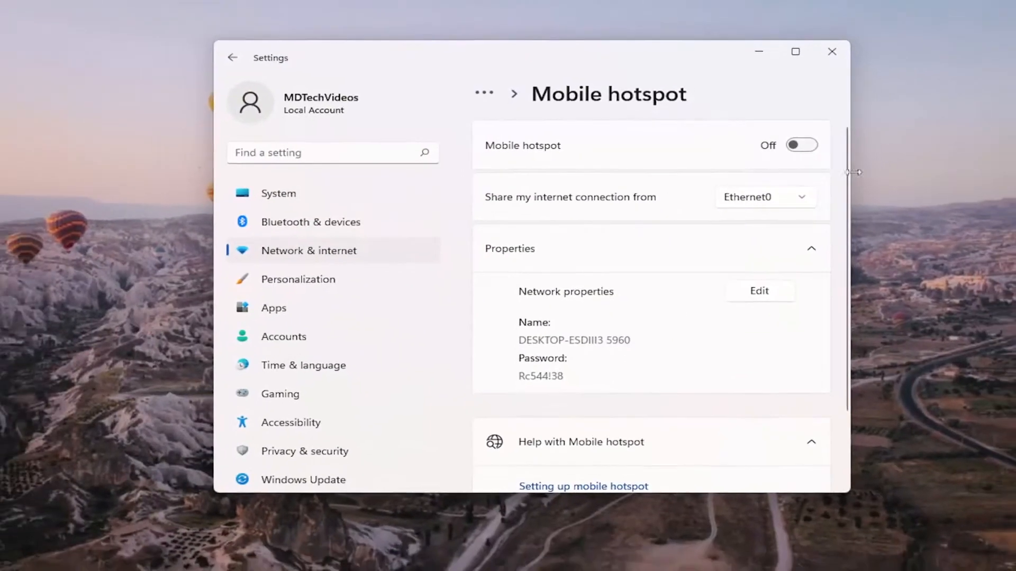
- Close the Settings window, leaving the empty desktop with the hotspot off
left_click(832, 52)
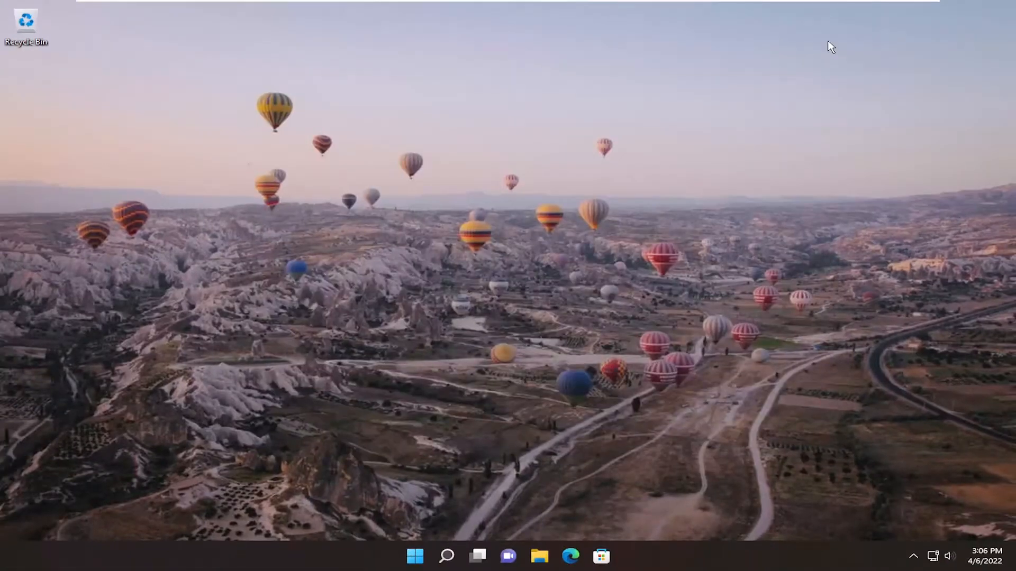